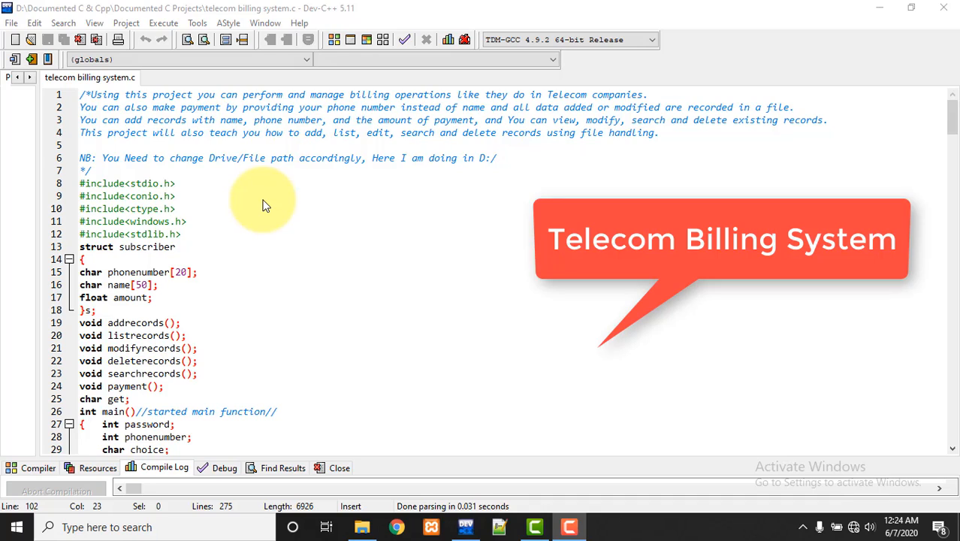
- Scroll through the telecom billing source code in the editor to review it
scroll("down", 3)
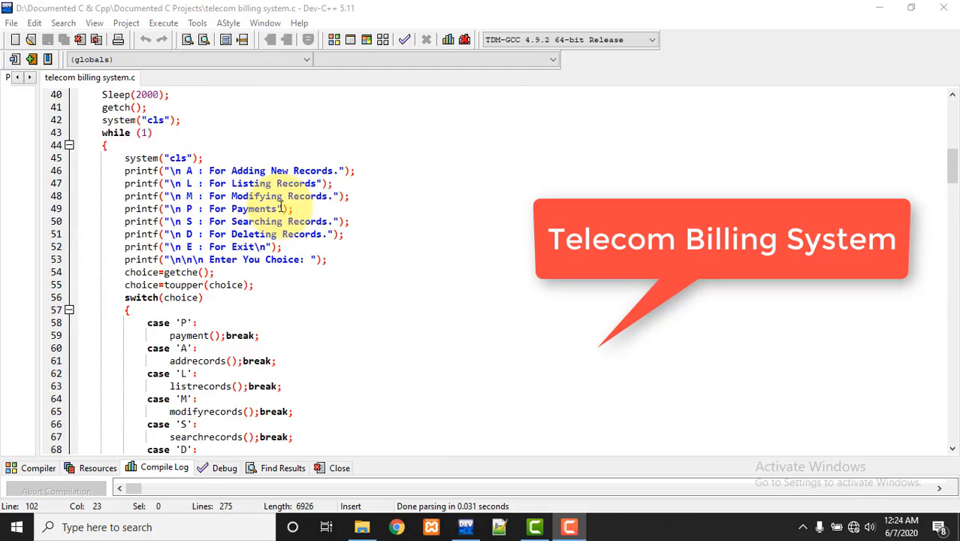
scroll("down", 3)
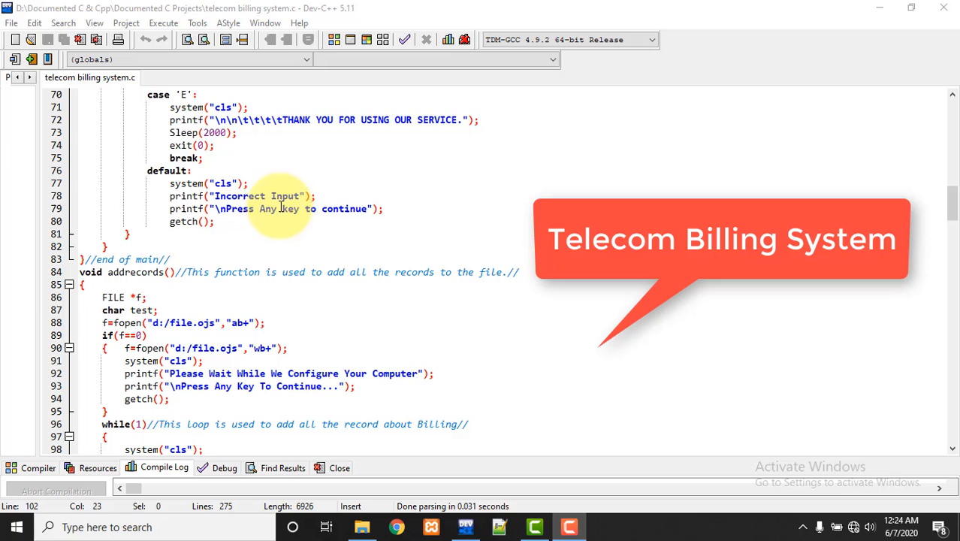
scroll("down", 3)
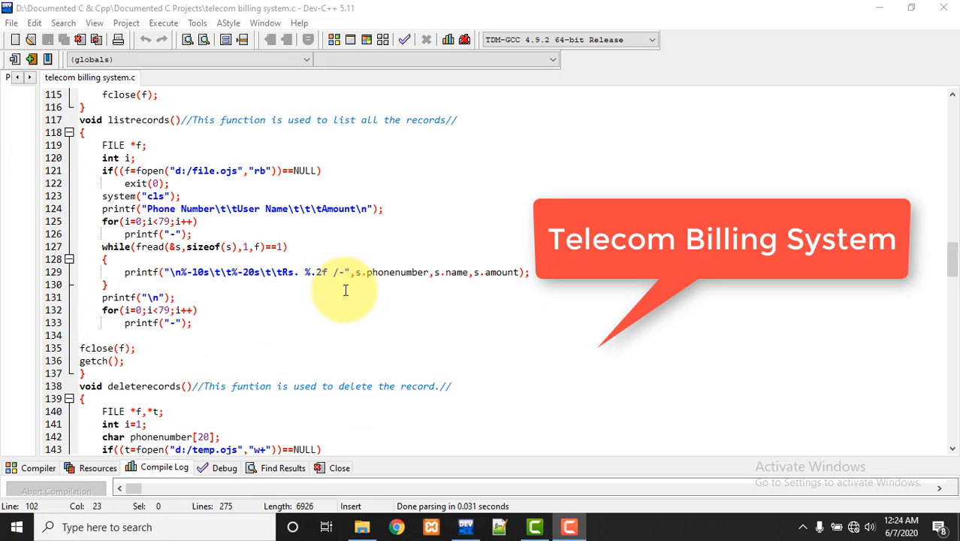
scroll("down", 3)
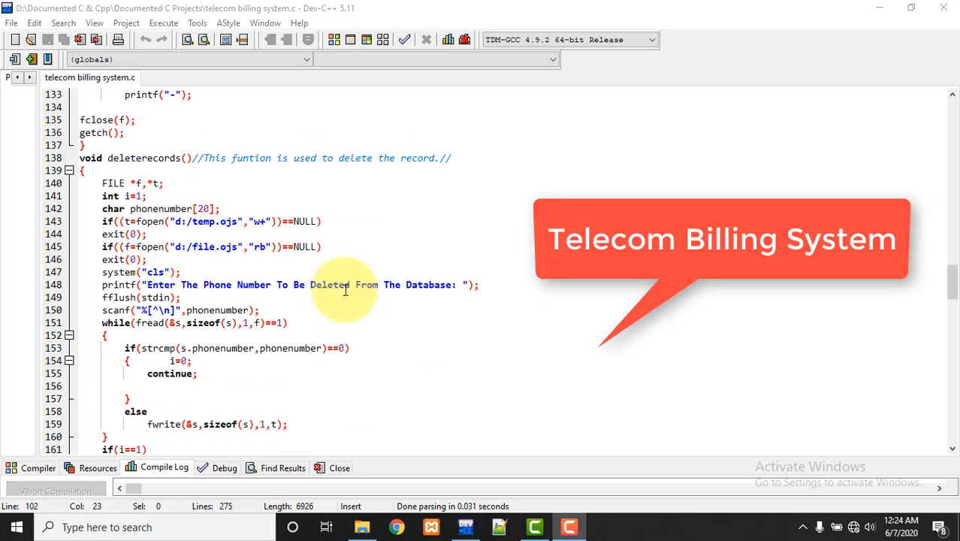
scroll("down", 3)
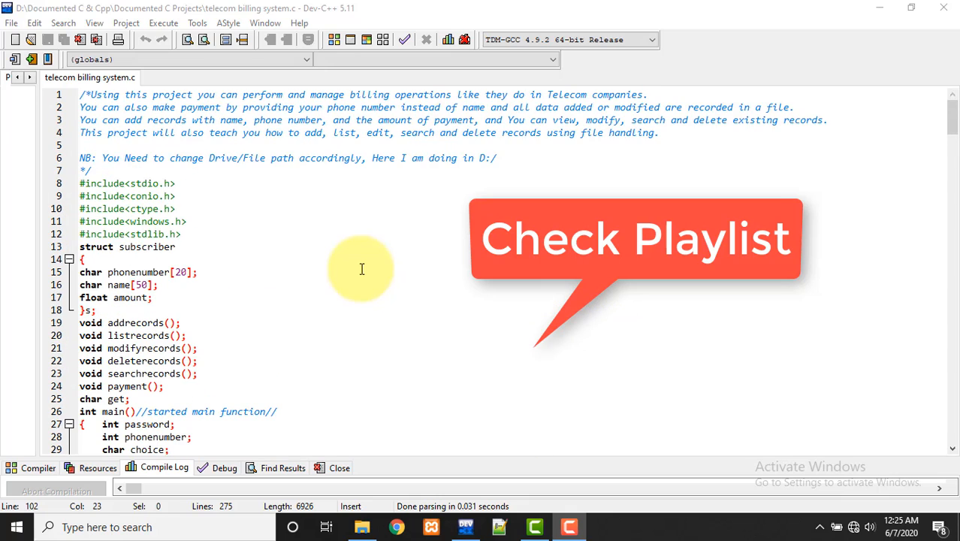
mouse_move(393, 226)
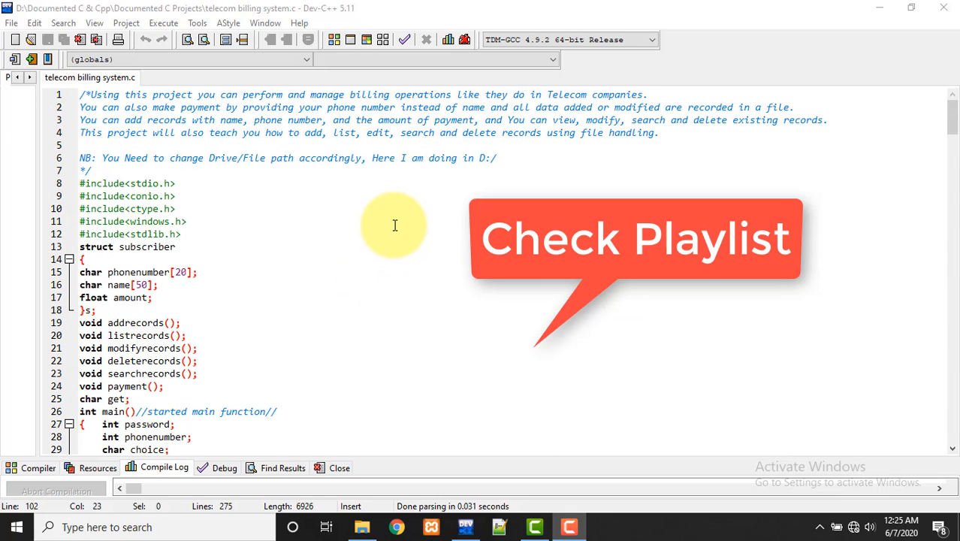
mouse_move(392, 225)
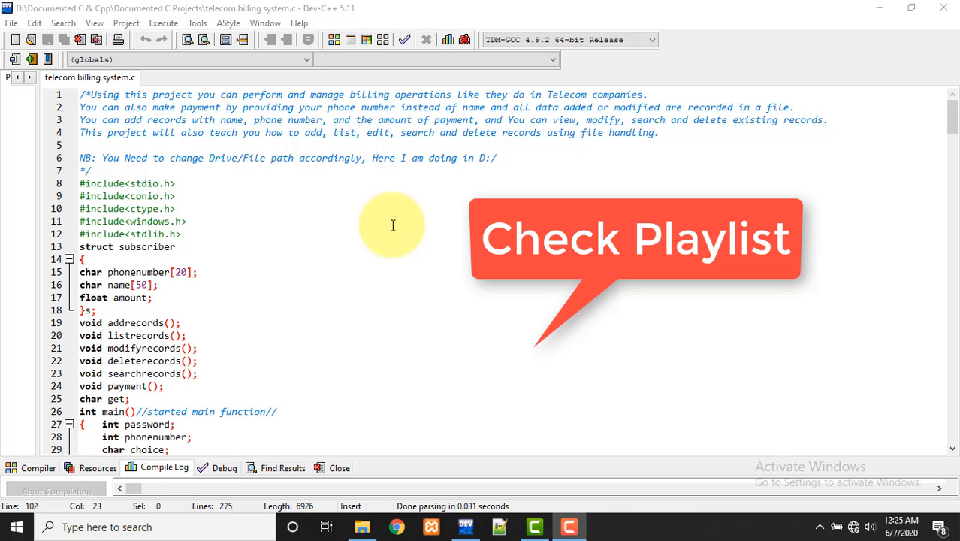
mouse_move(400, 220)
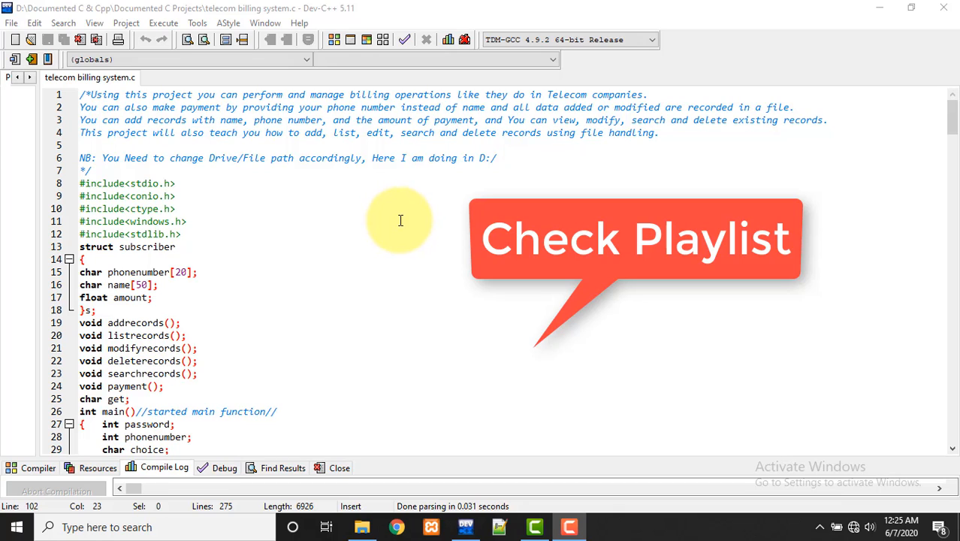
left_click(496, 158)
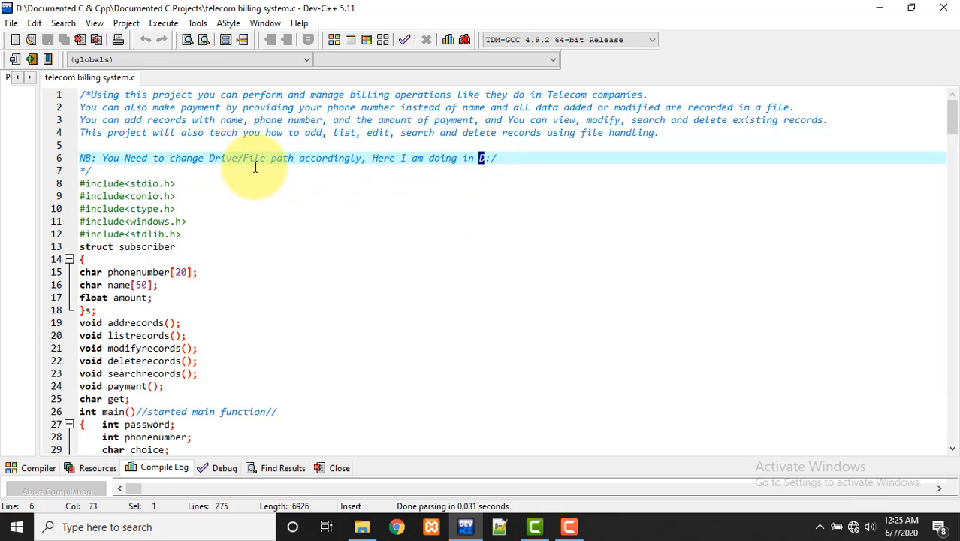
scroll("down", 3)
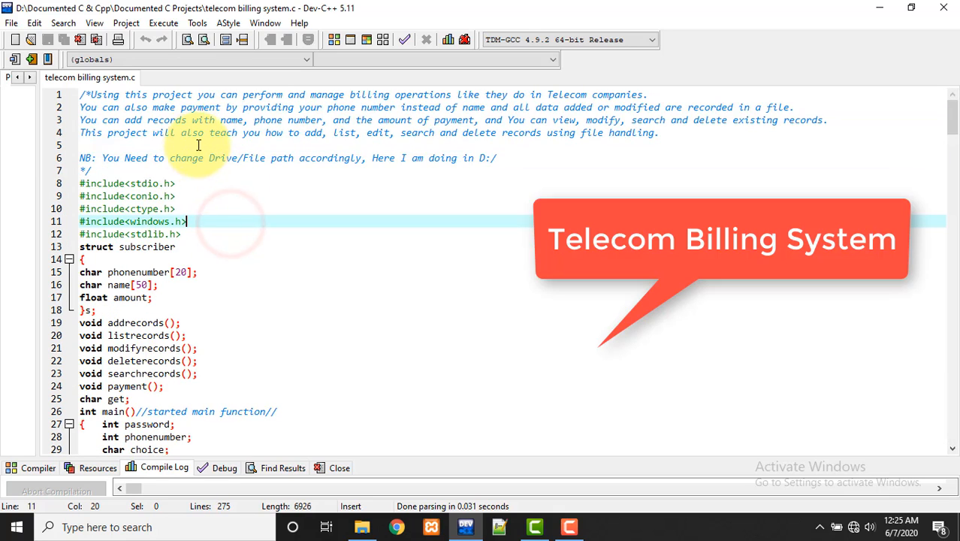
left_click(140, 144)
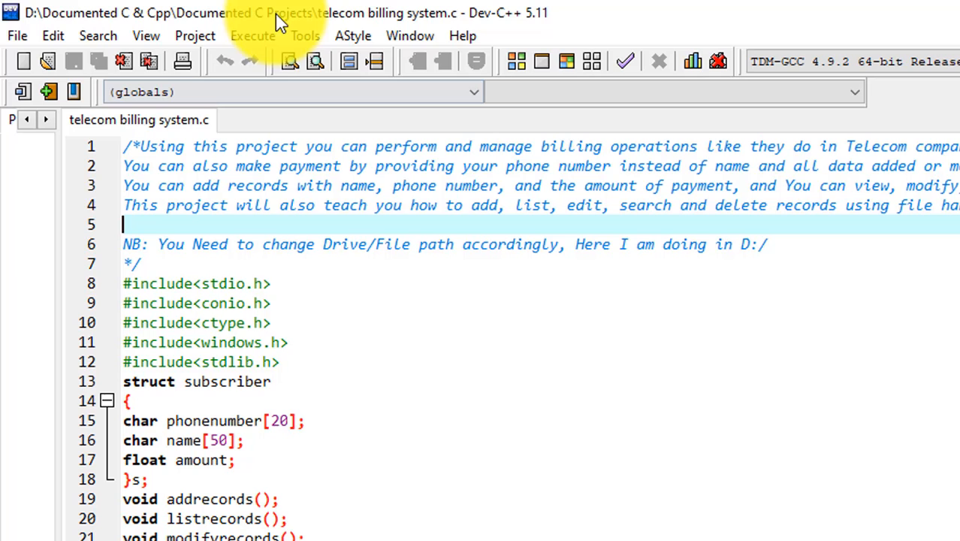
- Compile and run the billing program and continue past its welcome screen
left_click(252, 36)
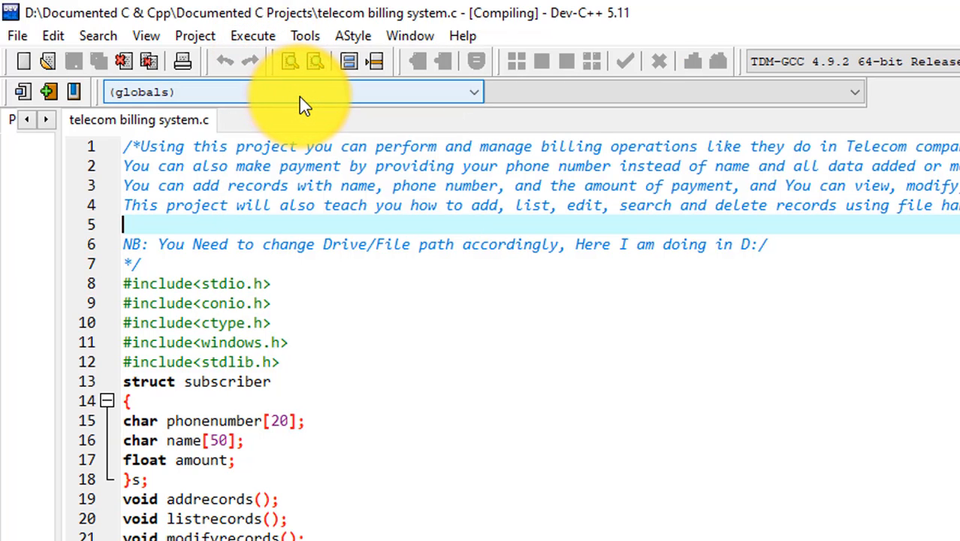
left_click(289, 60)
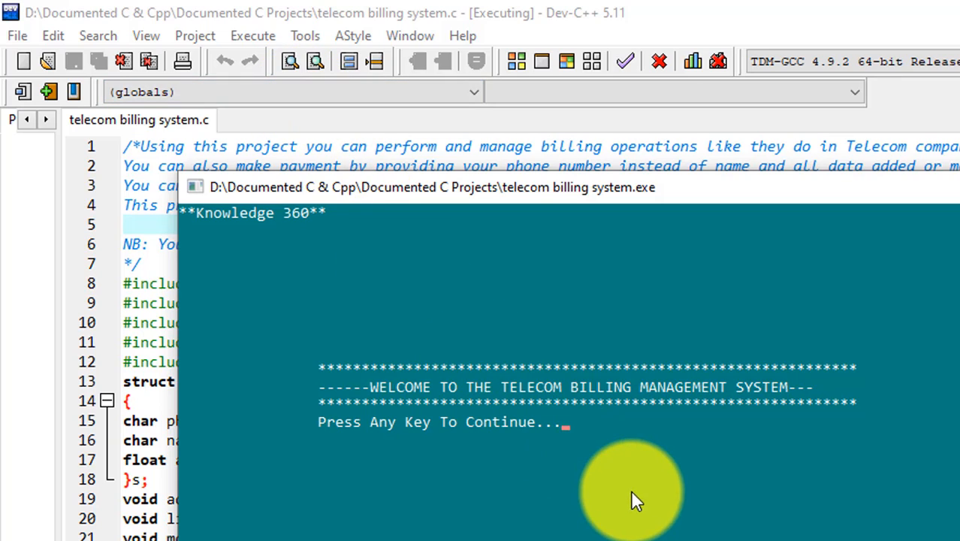
mouse_move(763, 466)
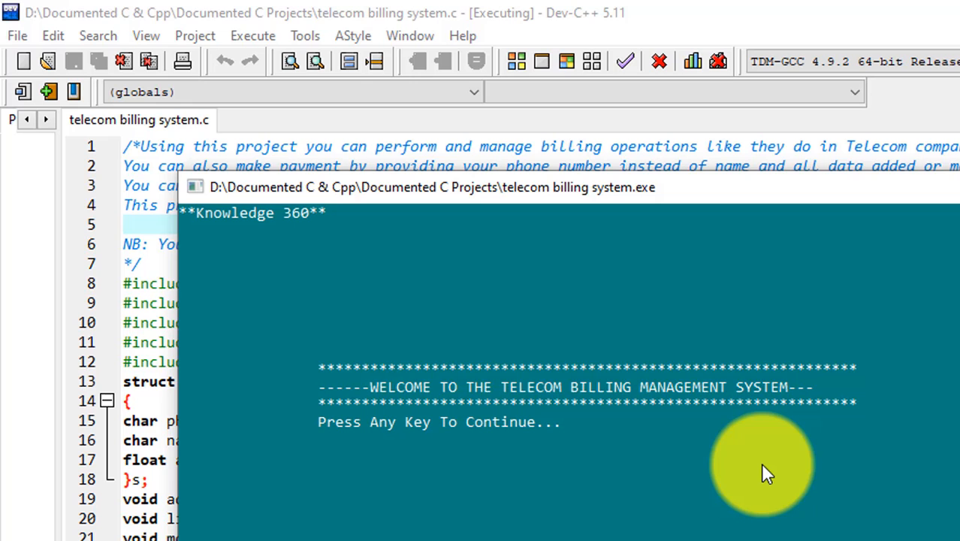
key("enter")
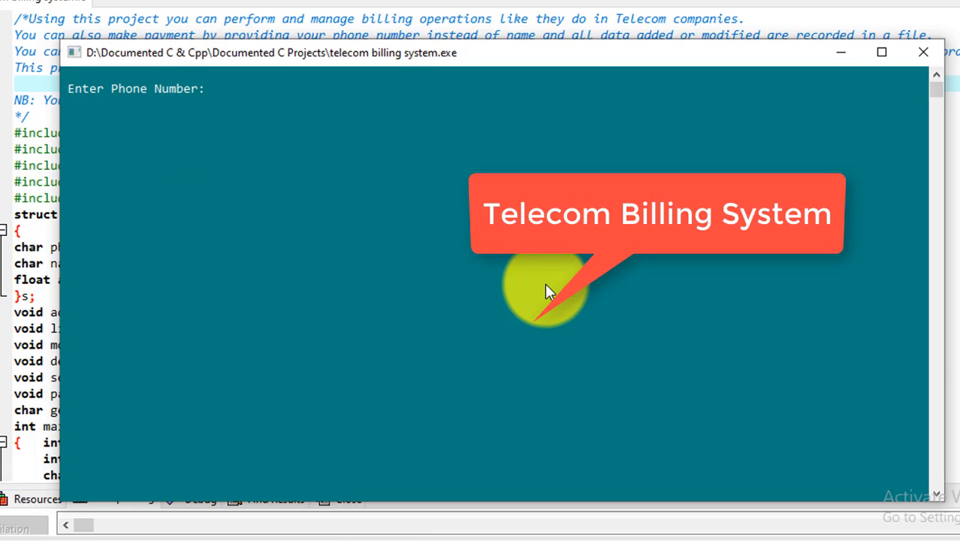
- Enter the first record with phone number 90, name Akram and an amount, returning to the main menu
type("9090")
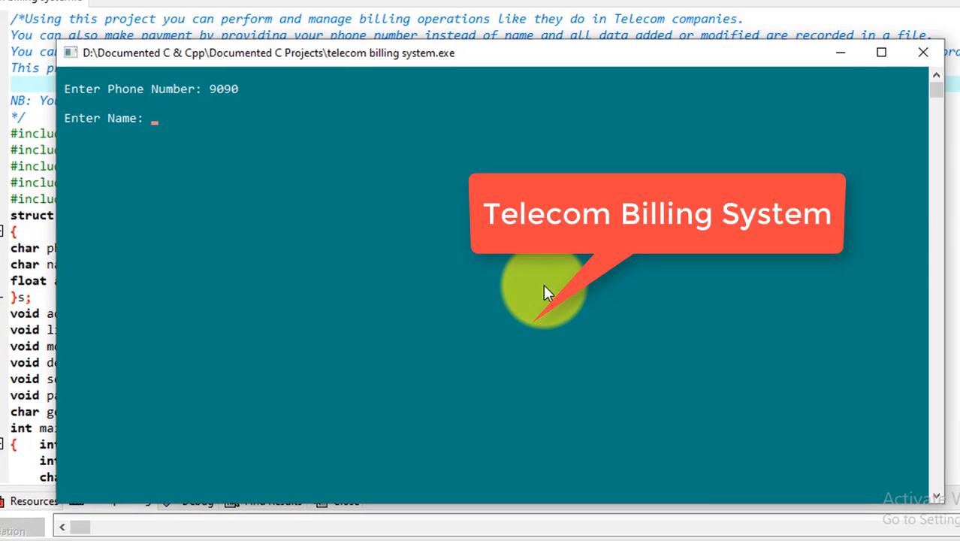
type("Akram")
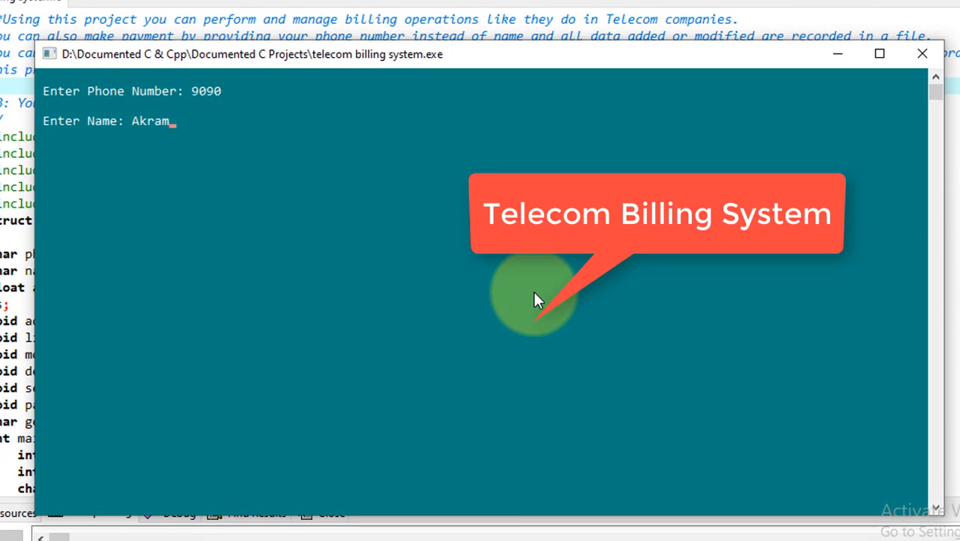
type("1")
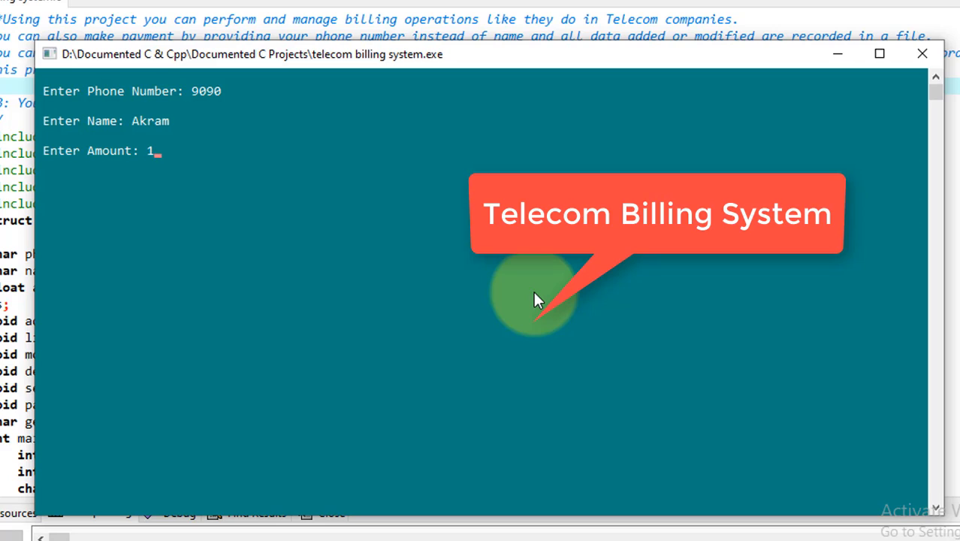
key("enter")
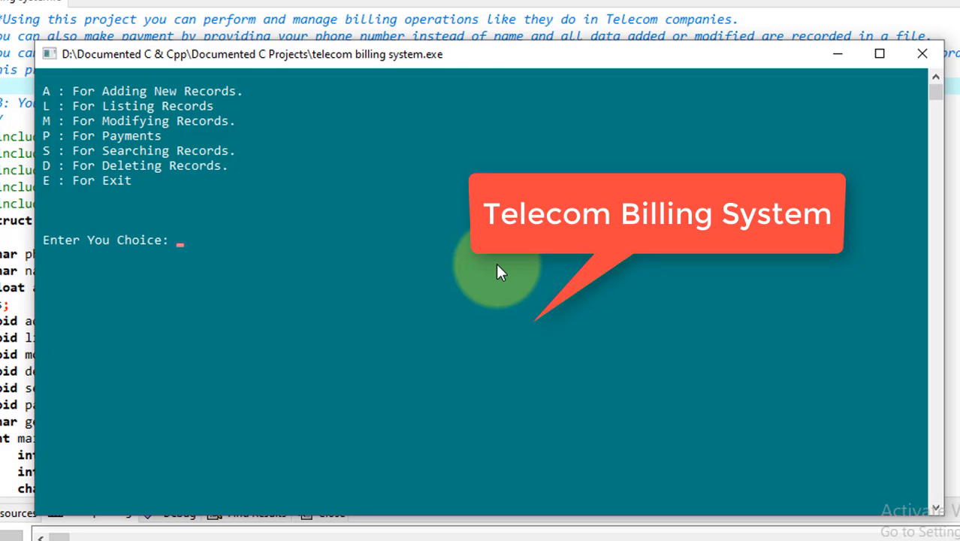
- List the stored subscriber records with choice L
type("L")
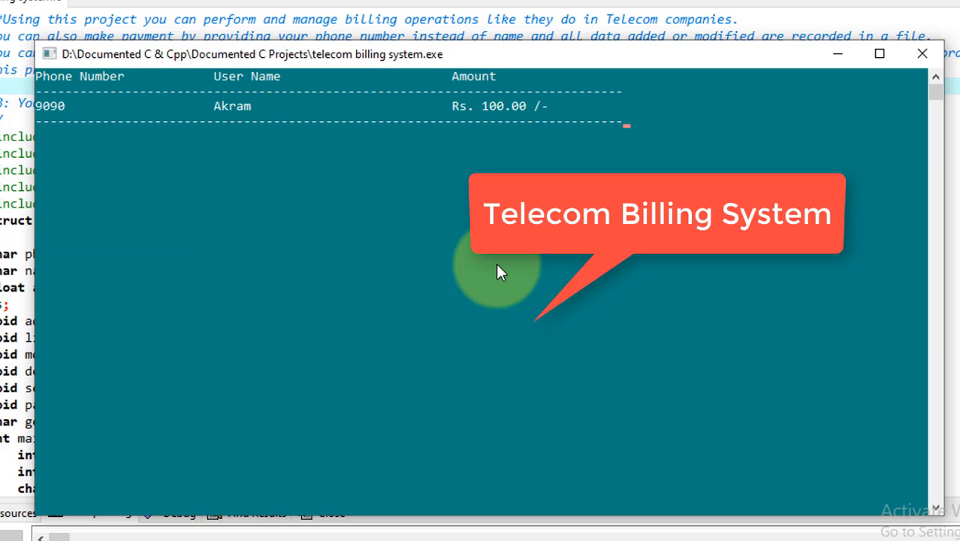
mouse_move(90, 108)
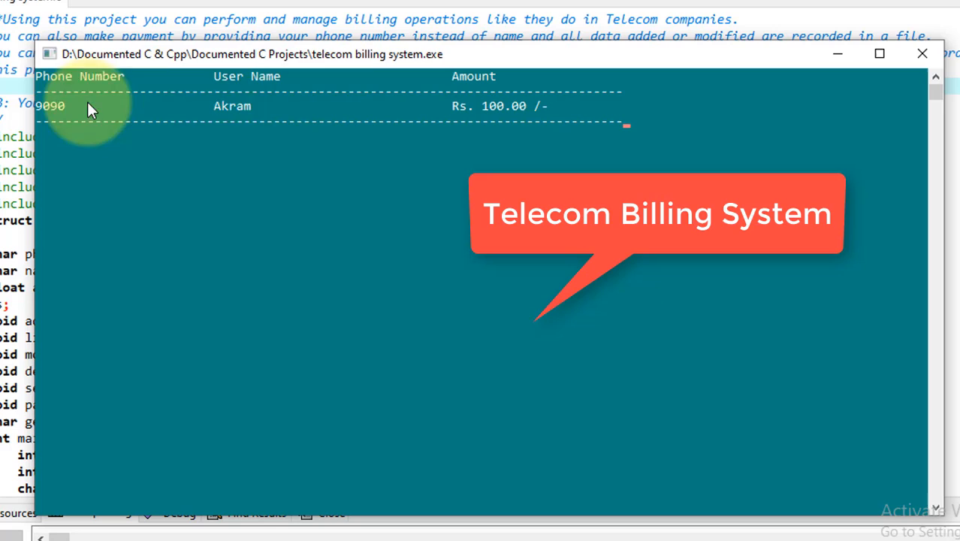
mouse_move(511, 132)
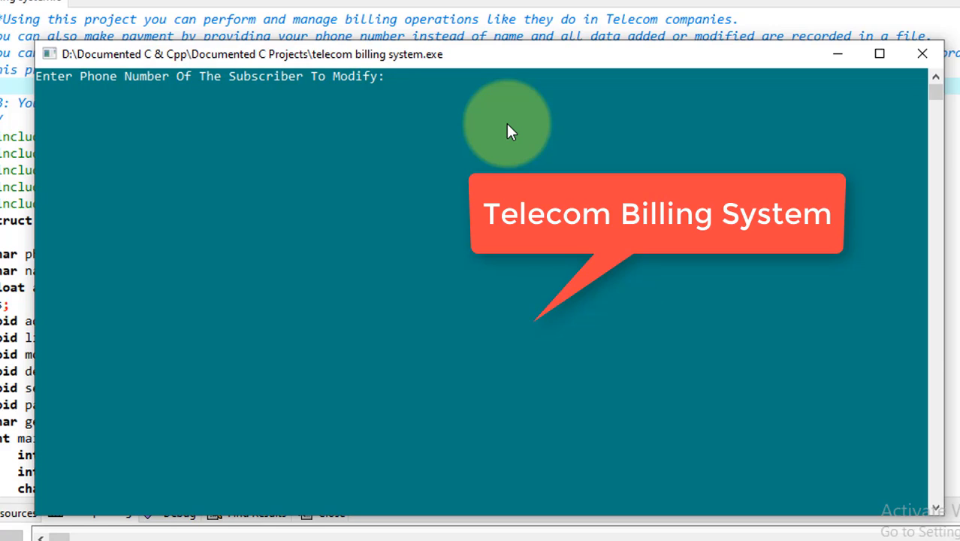
type("9090")
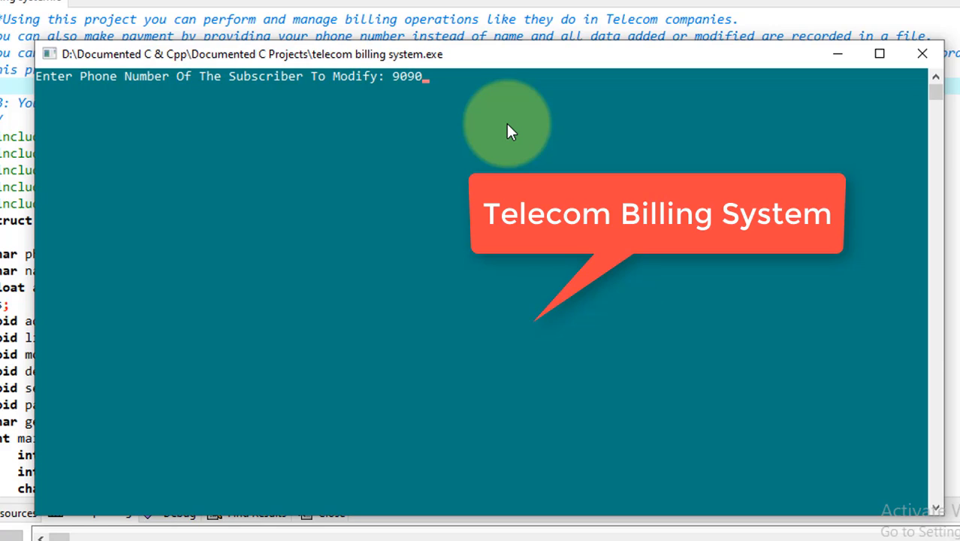
key("enter")
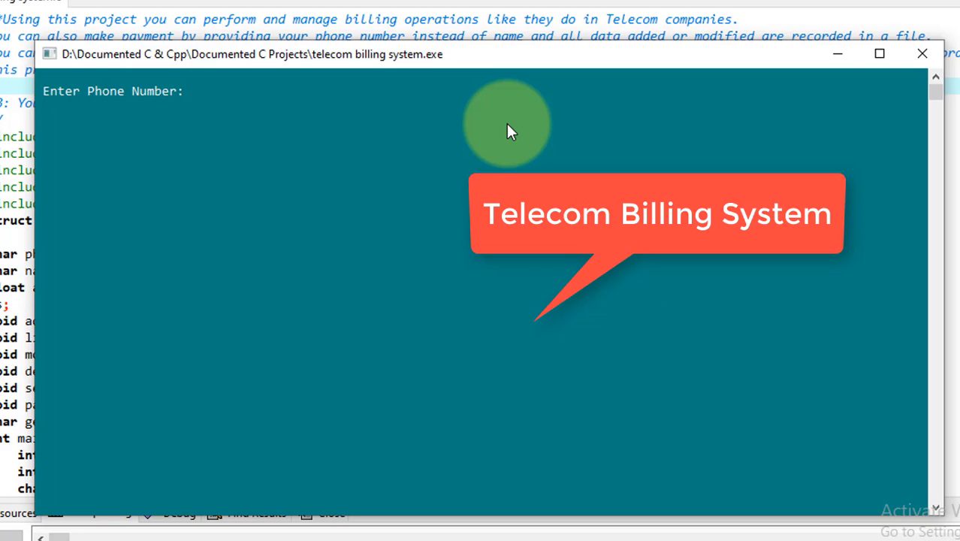
type("90")
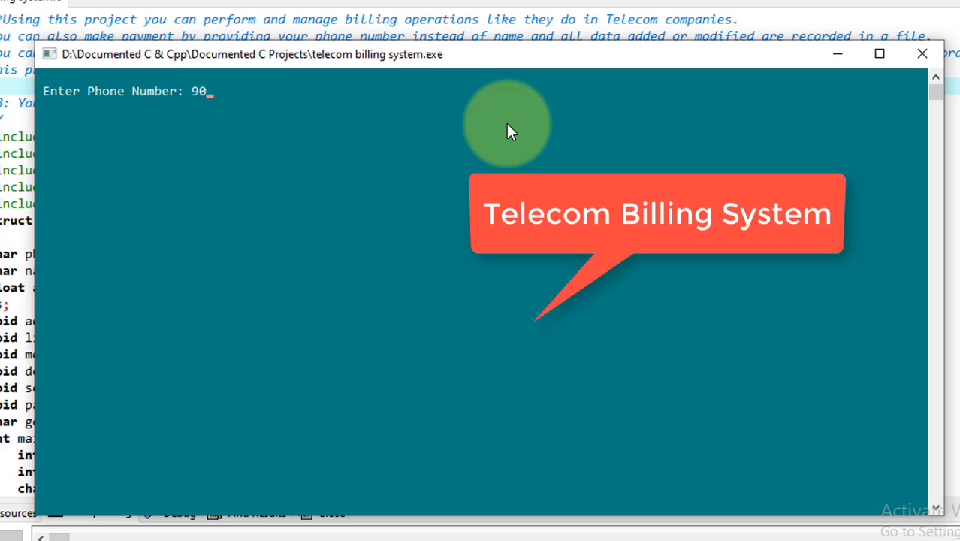
type("904")
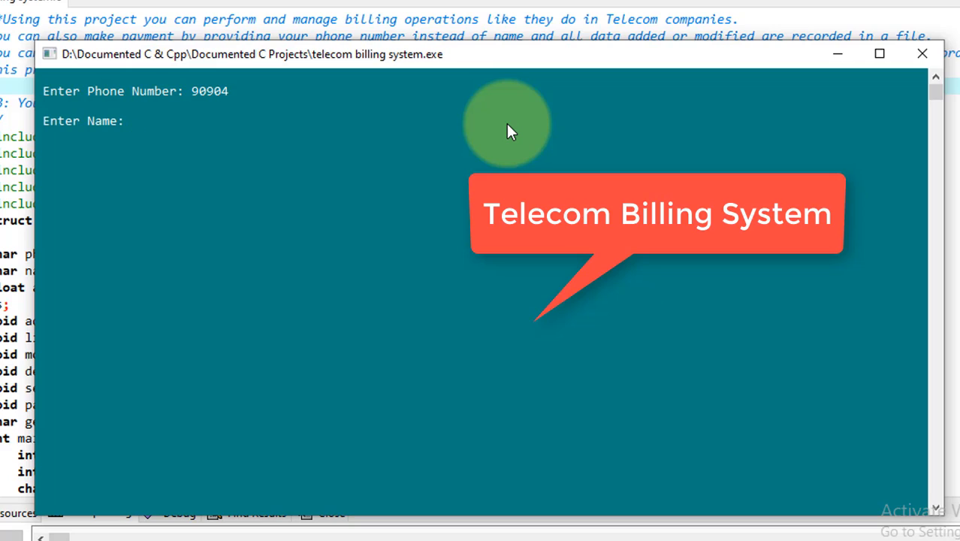
type("Akram")
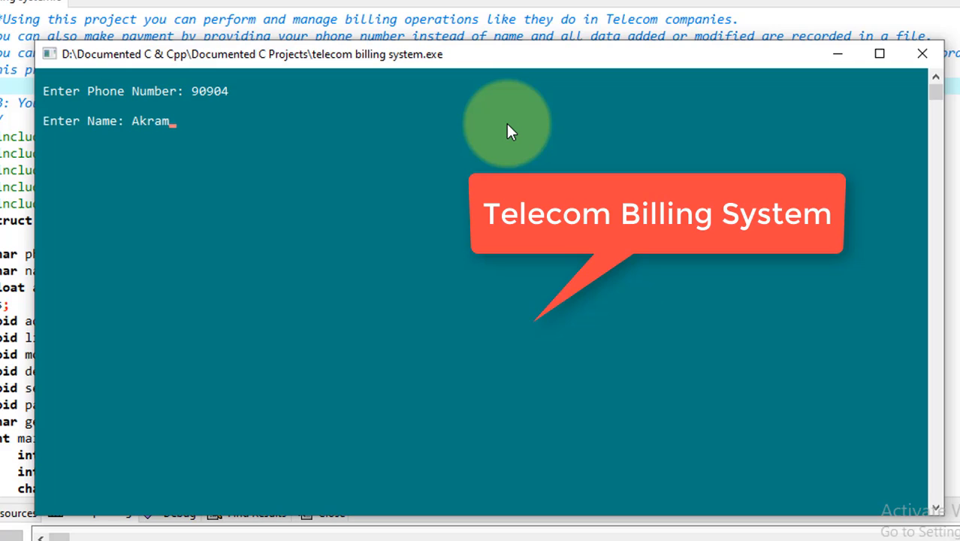
type("Sohail")
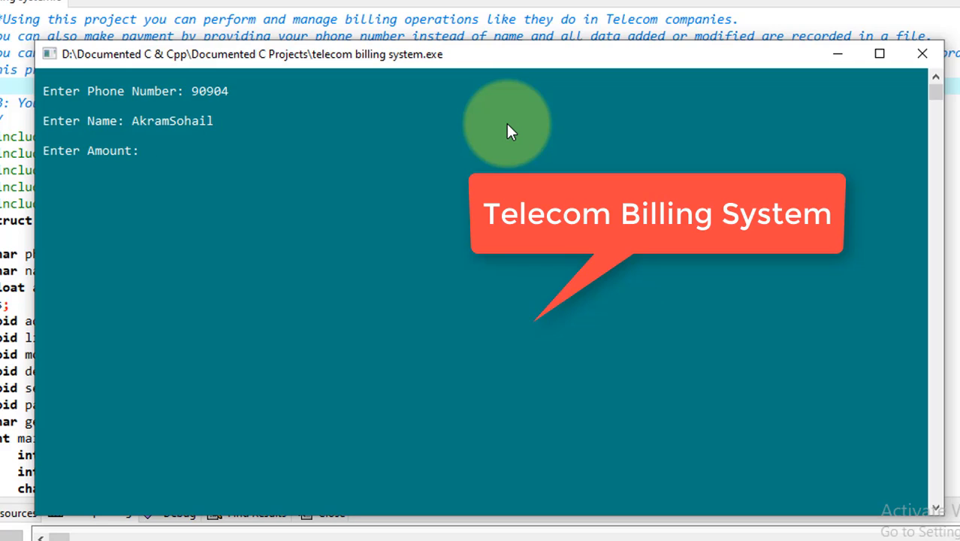
type("200")
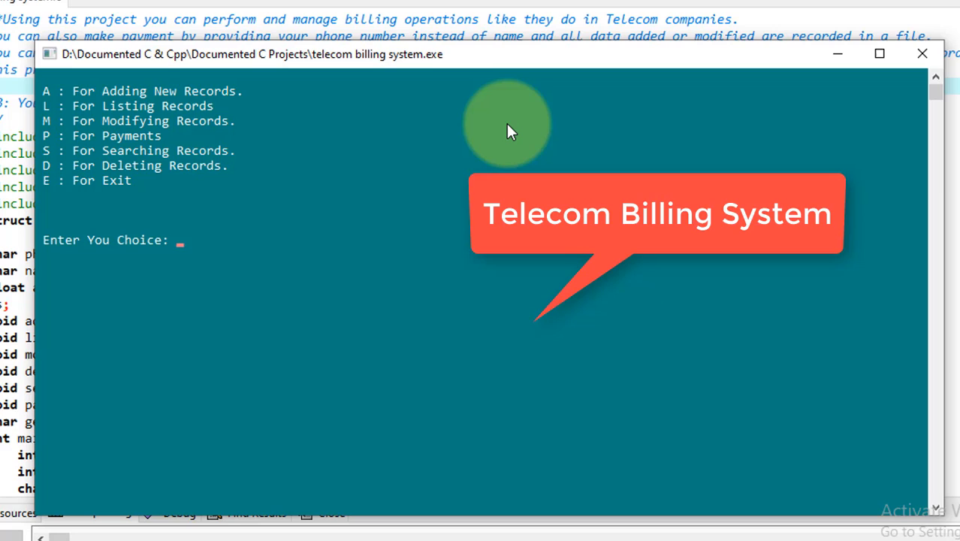
- List the records again to show the updated entry
type("L")
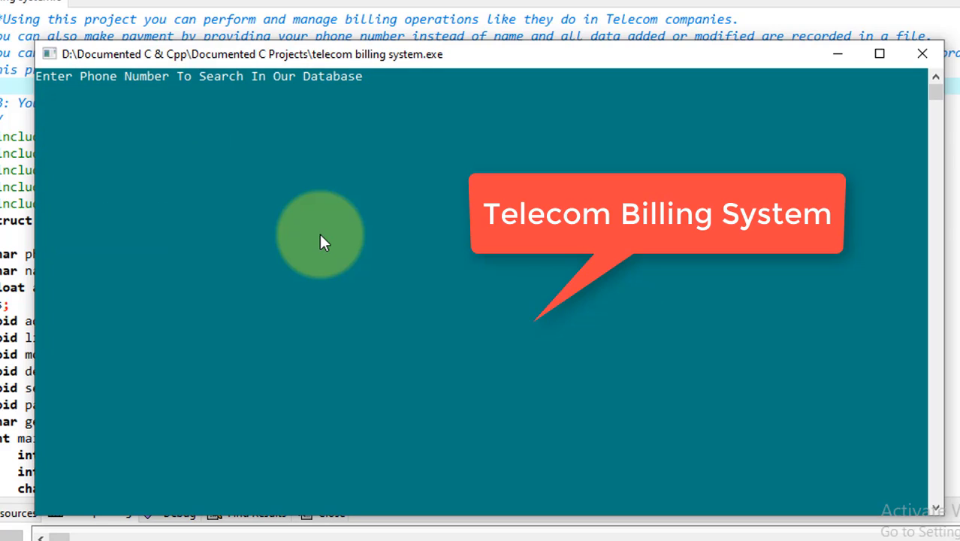
- Search for the subscriber by phone number to show the found record
type("909")
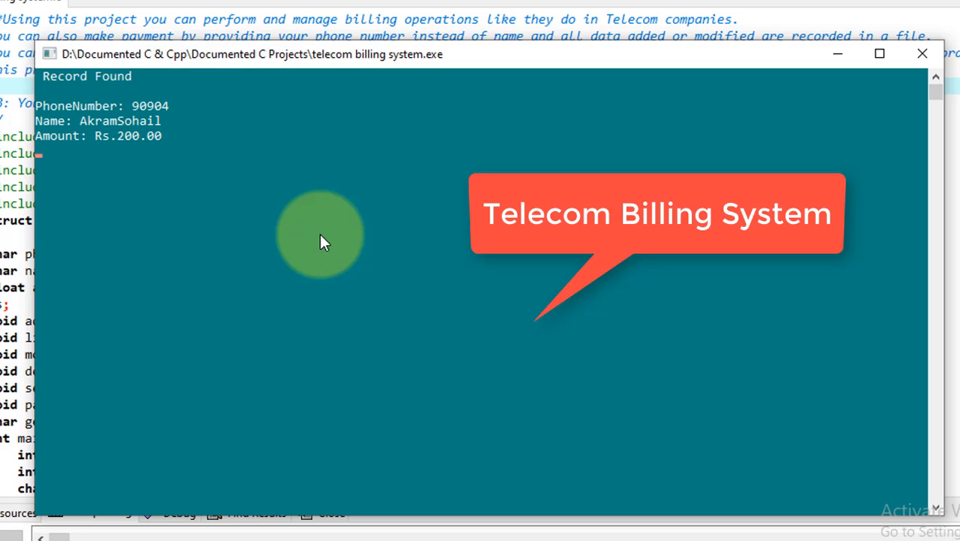
mouse_move(222, 189)
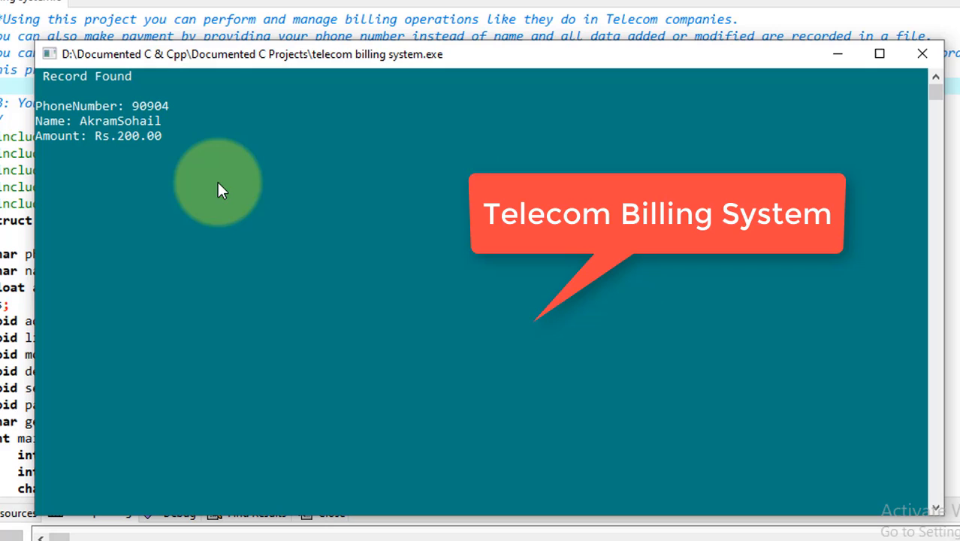
mouse_move(188, 137)
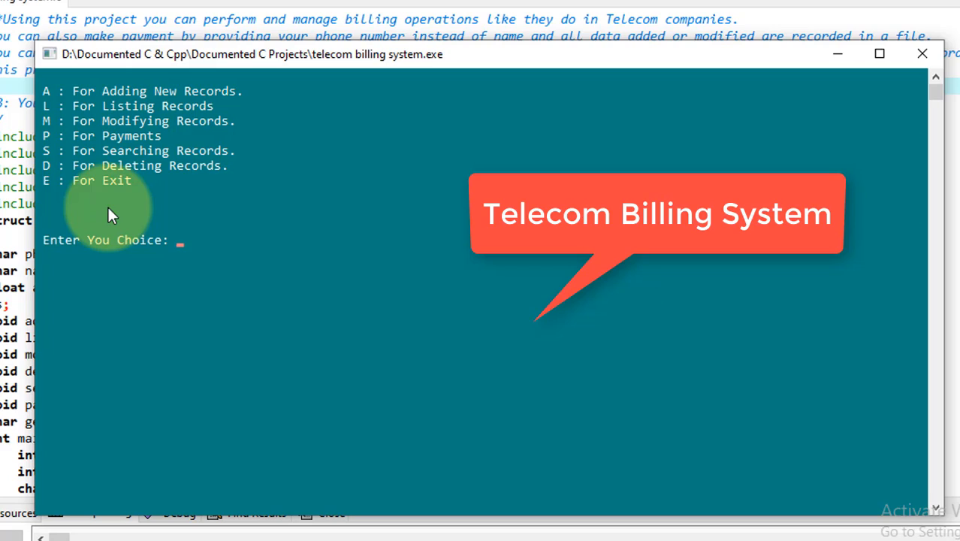
- Delete the record for phone number 9090 and return to the main menu
type("D")
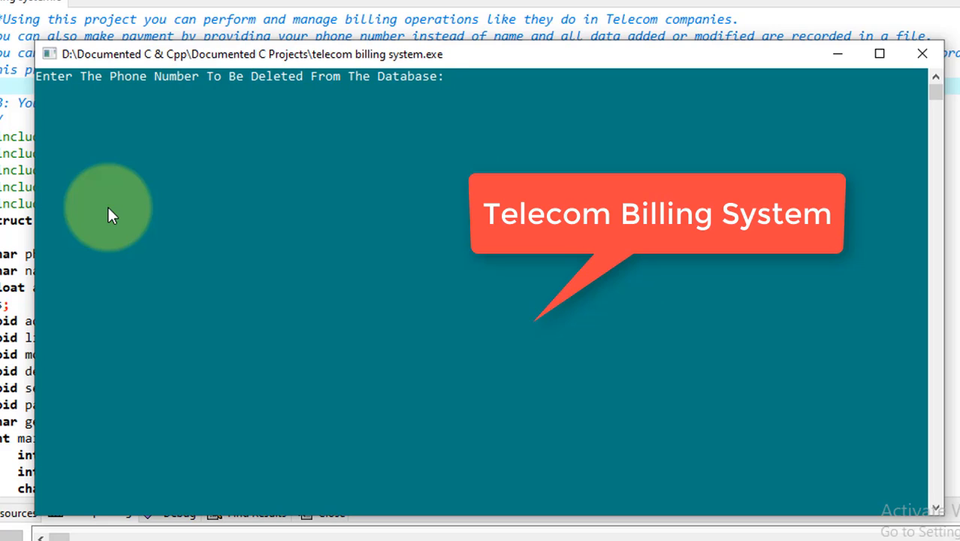
type("9090")
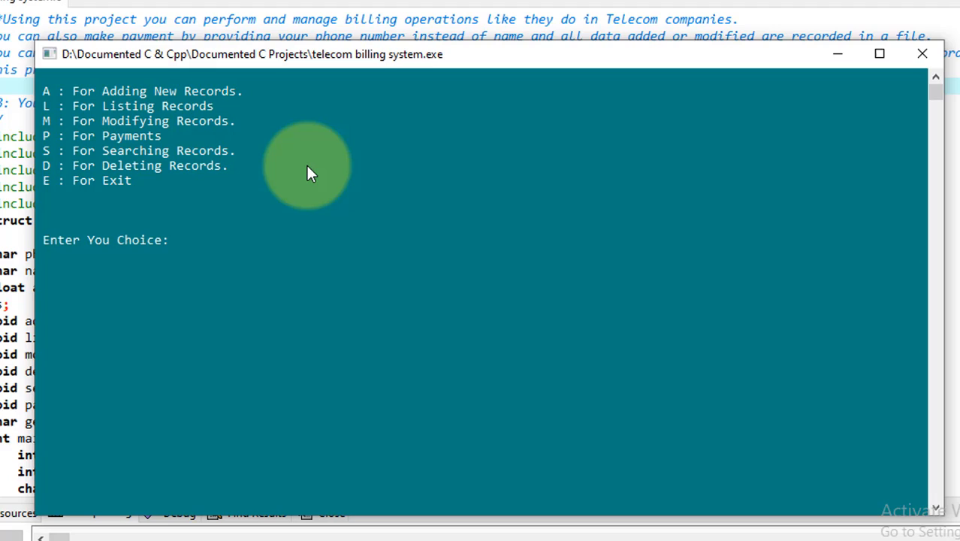
left_click(177, 240)
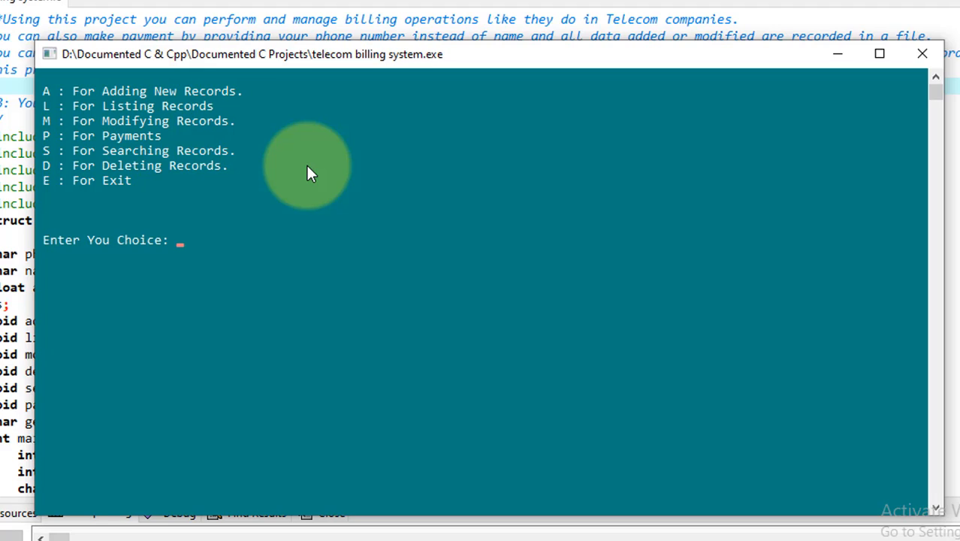